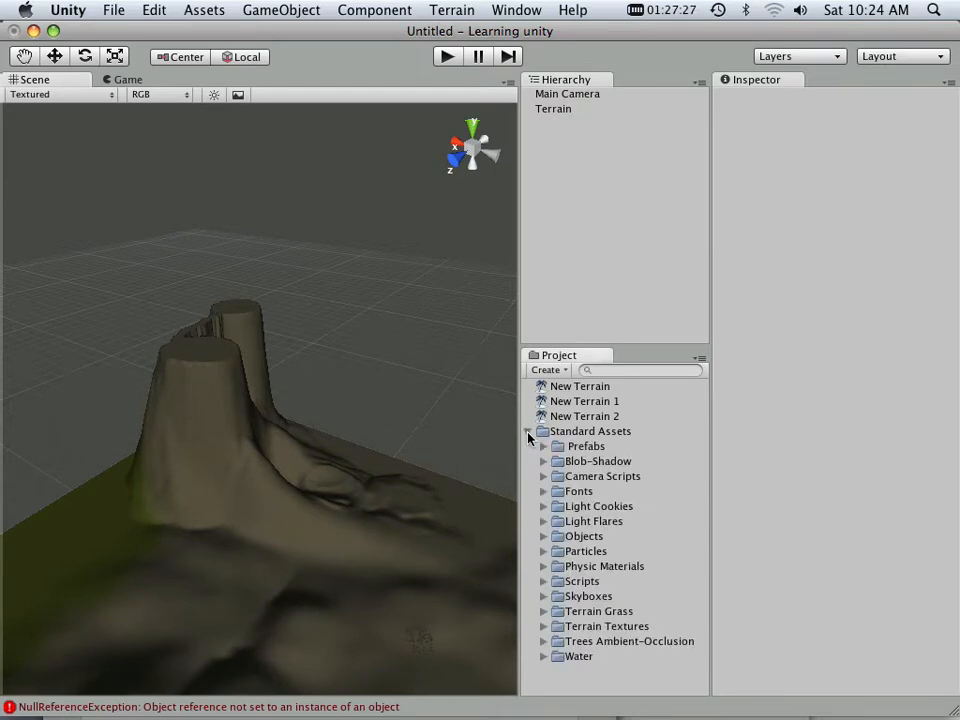
Step: Expand Standard Assets Prefabs to place the First Person Controller onto the mountain
{"action": "left_click", "coordinate": [544, 476]}
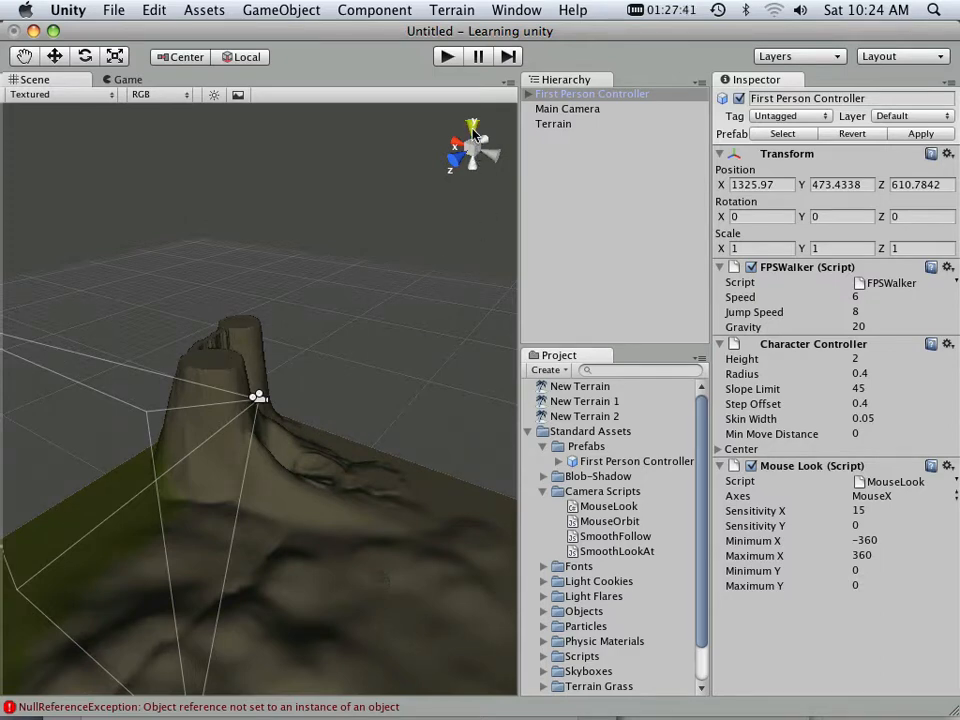
Step: Switch the scene to Top, then Left view, and lower the controller to just above the terrain
{"action": "left_click", "coordinate": [472, 128]}
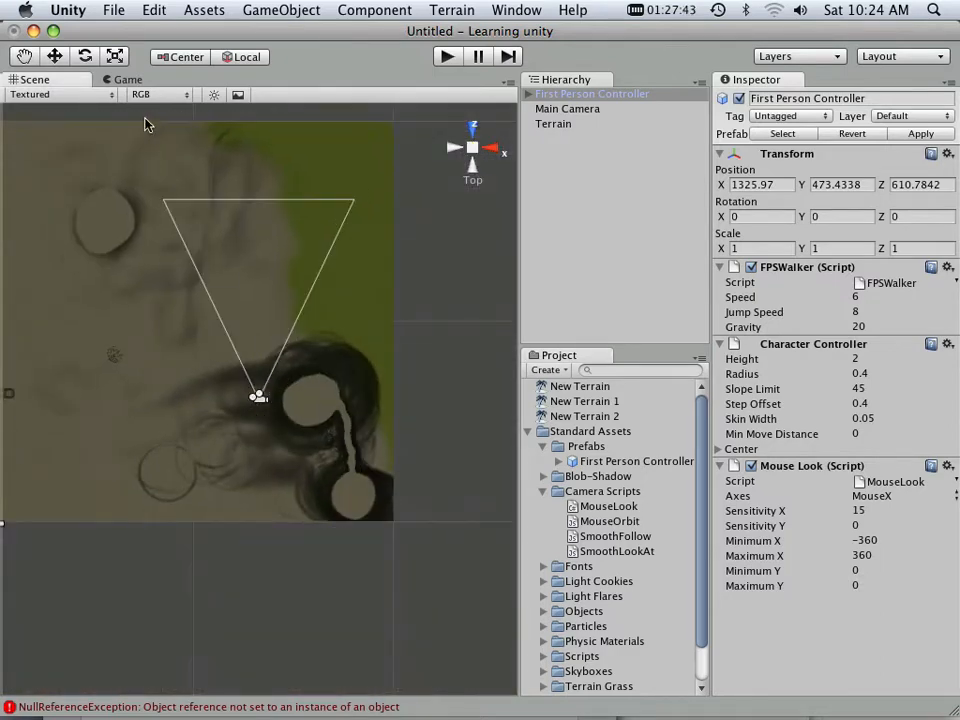
{"action": "left_click", "coordinate": [258, 397]}
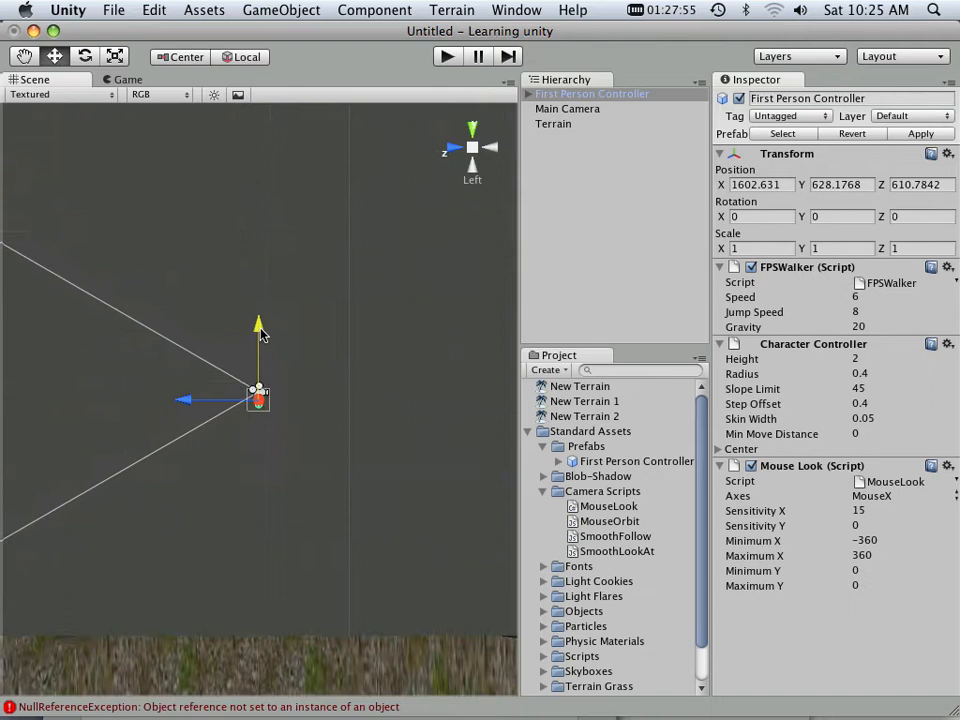
{"action": "left_click_drag", "start_coordinate": [258, 330], "coordinate": [258, 480]}
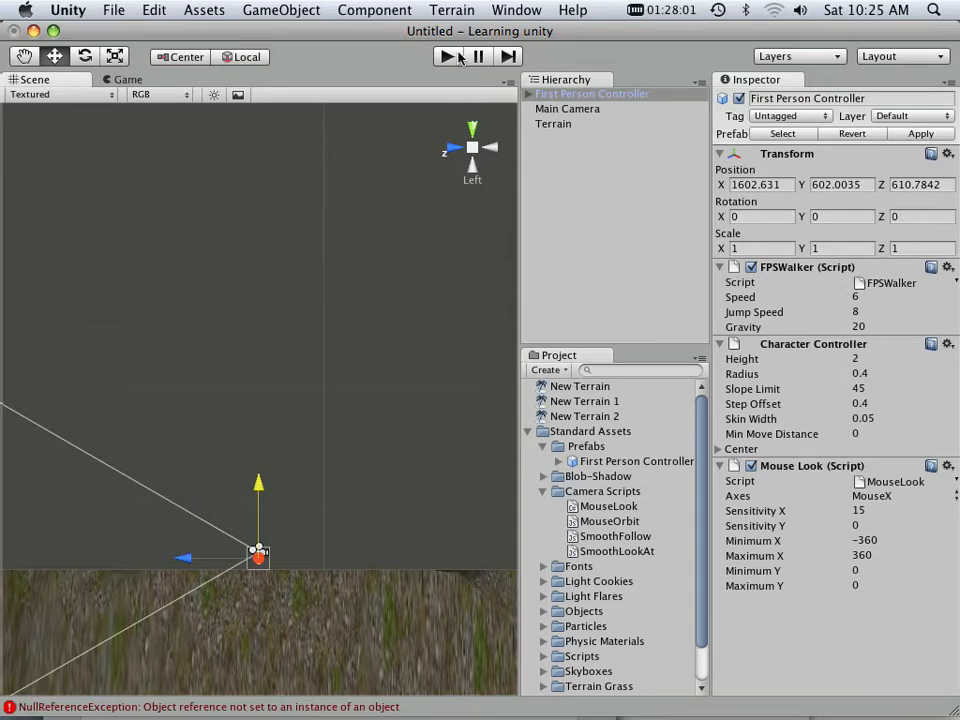
{"action": "left_click", "coordinate": [447, 56]}
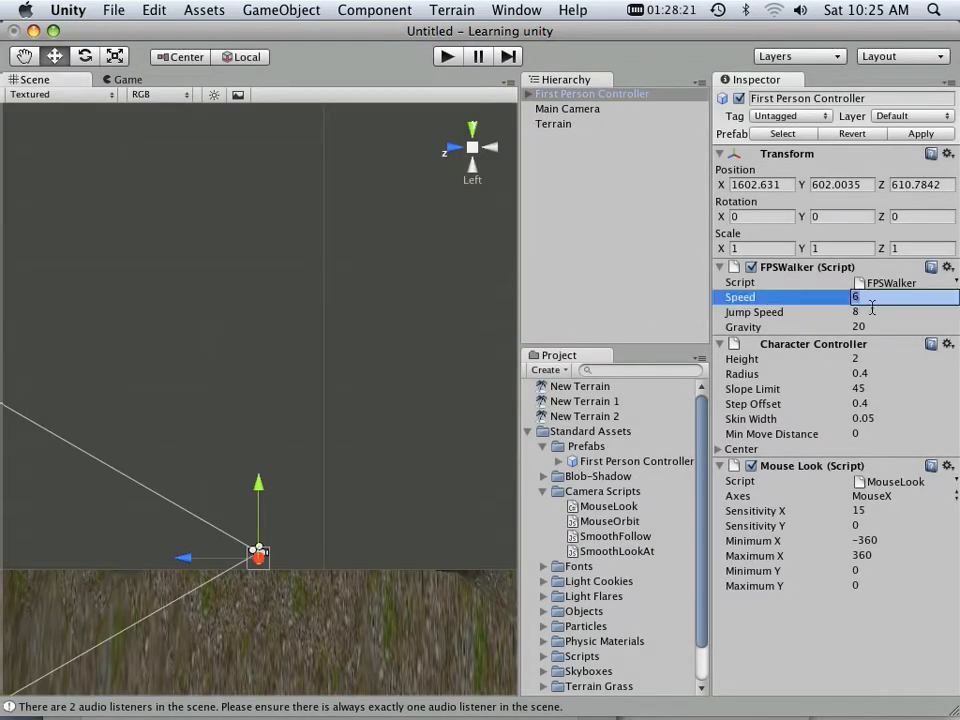
Step: Set the FPSWalker script's Speed from 6 to 20 in the Inspector
{"action": "type", "text": "20"}
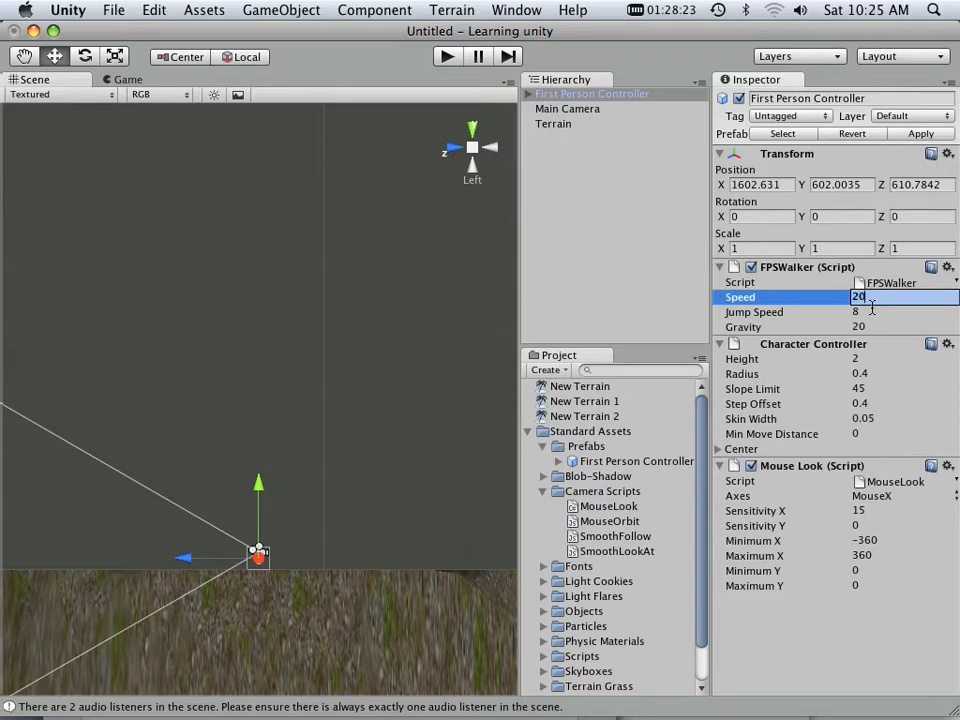
{"action": "left_click", "coordinate": [900, 312]}
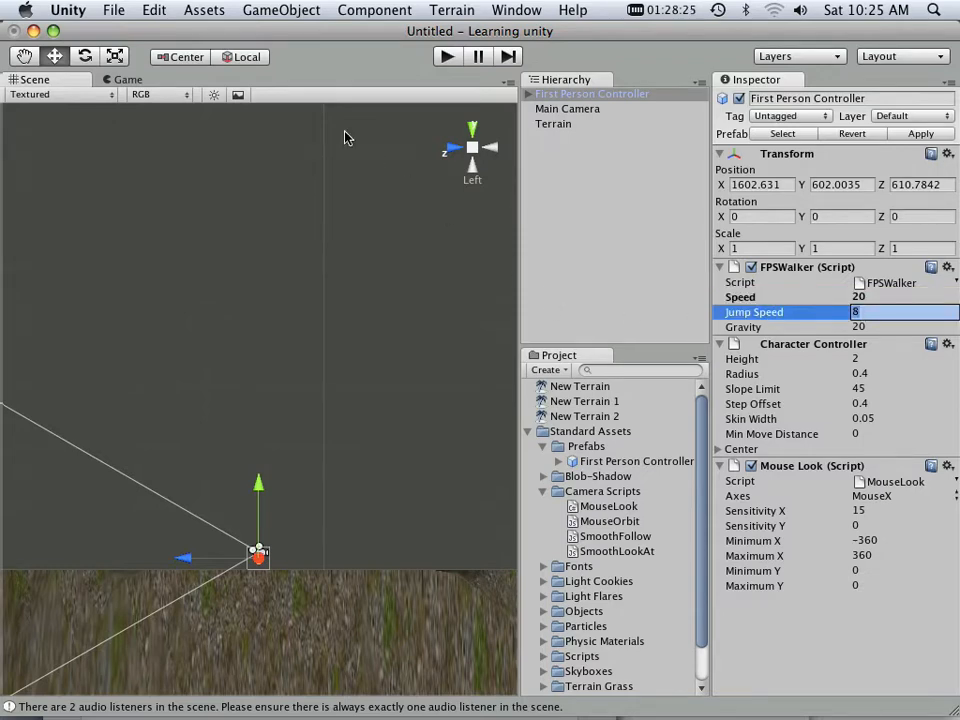
{"action": "left_click", "coordinate": [446, 56]}
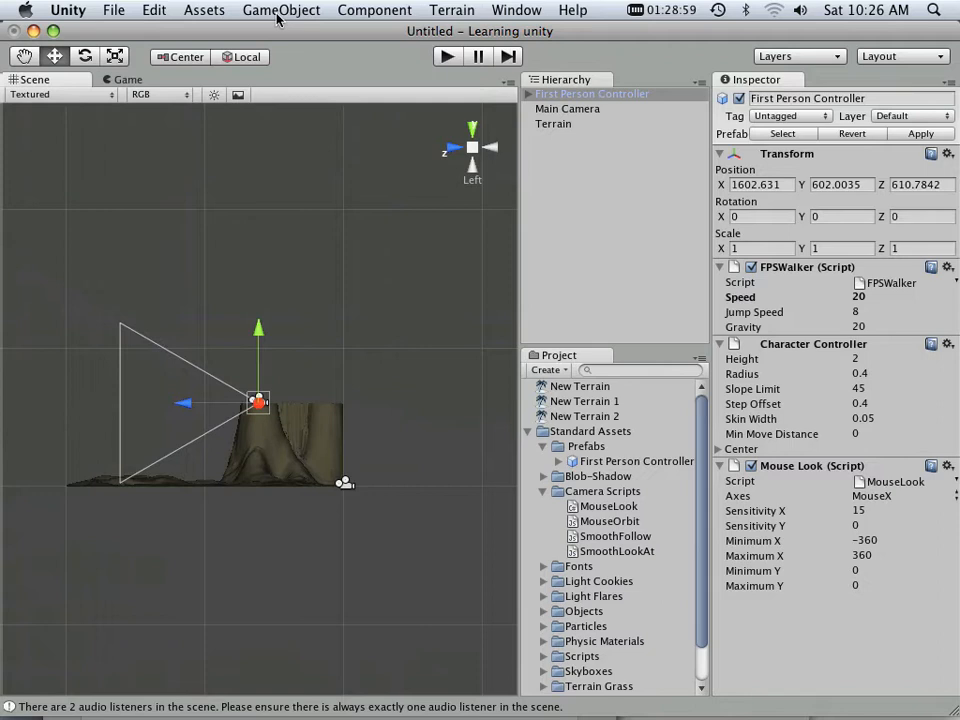
Step: Create a Directional Light via GameObject > Create Other
{"action": "left_click", "coordinate": [374, 10]}
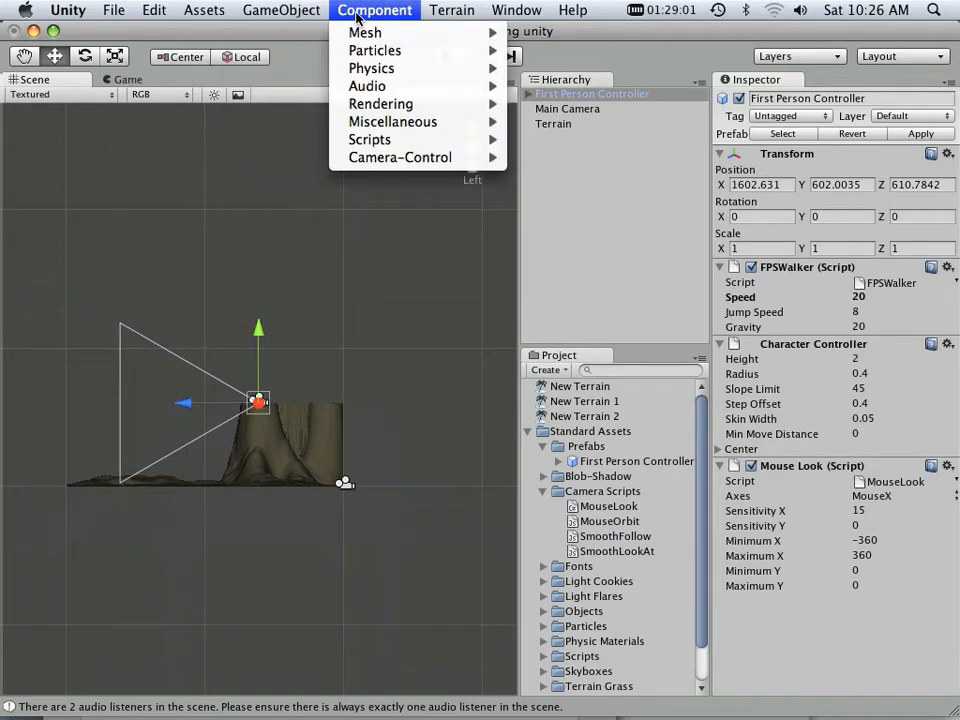
{"action": "left_click", "coordinate": [281, 10]}
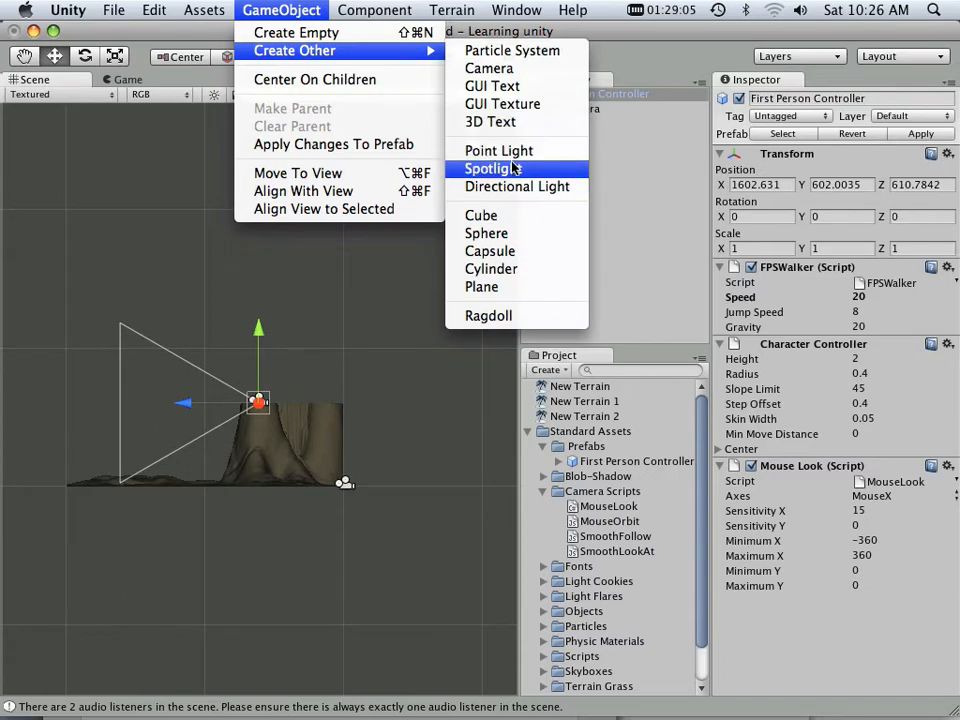
{"action": "left_click", "coordinate": [516, 187]}
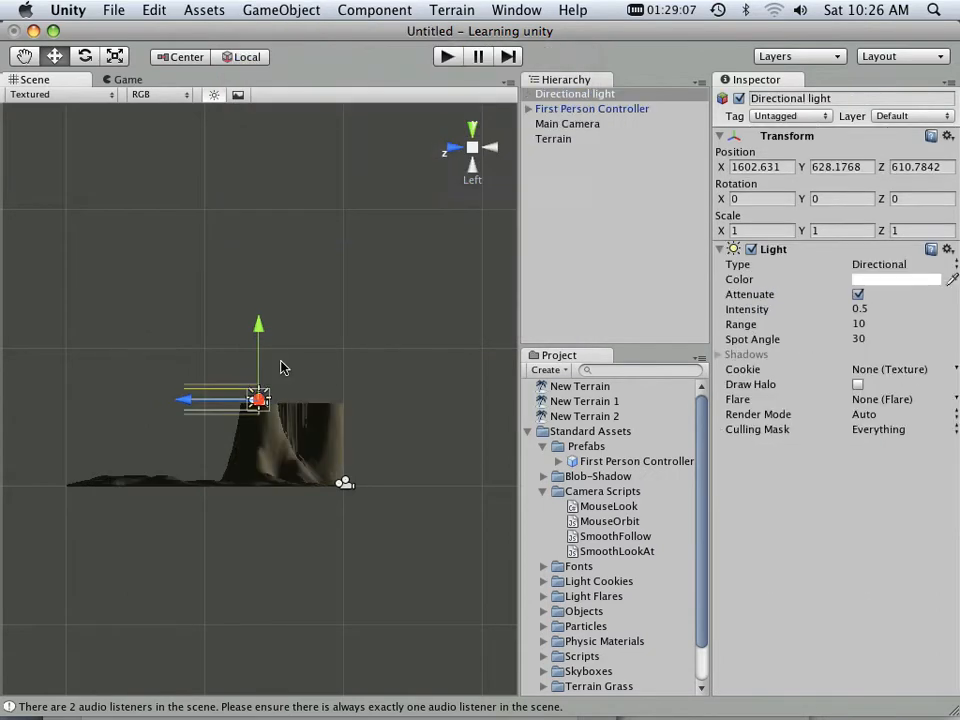
Step: Raise the light high above the mountain, angle it down, and play the scene
{"action": "left_click_drag", "start_coordinate": [258, 325], "coordinate": [258, 210]}
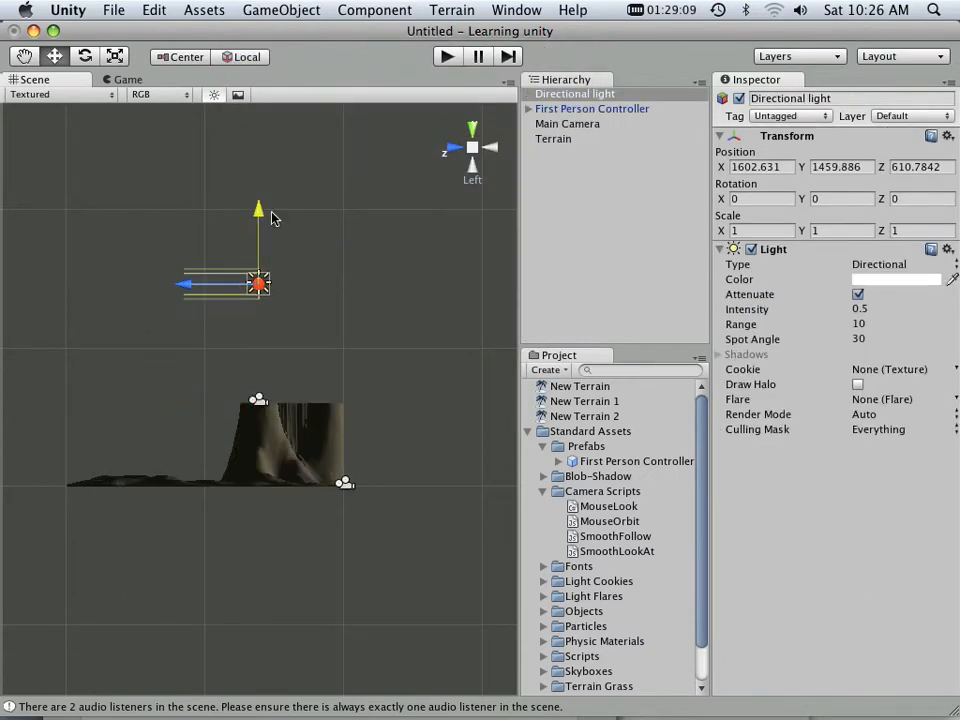
{"action": "left_click", "coordinate": [84, 56]}
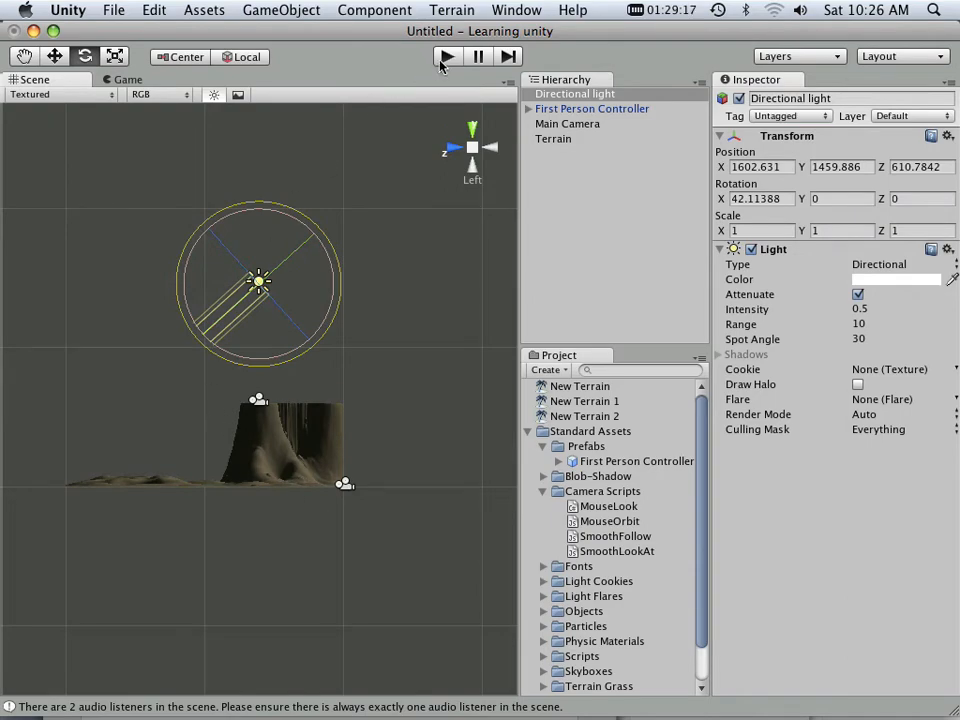
{"action": "left_click", "coordinate": [446, 56]}
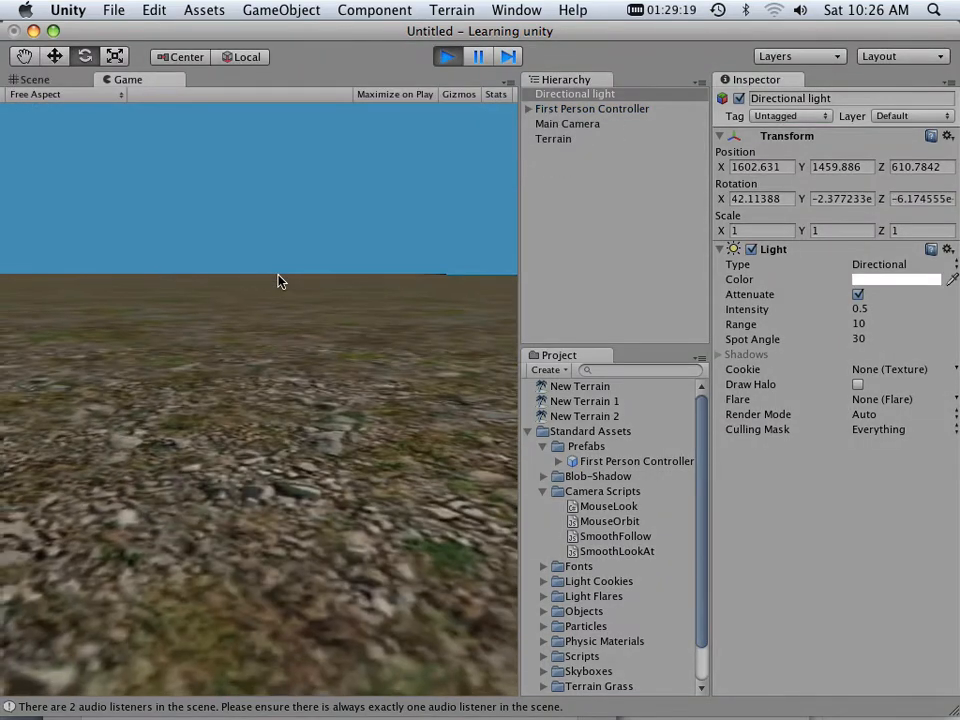